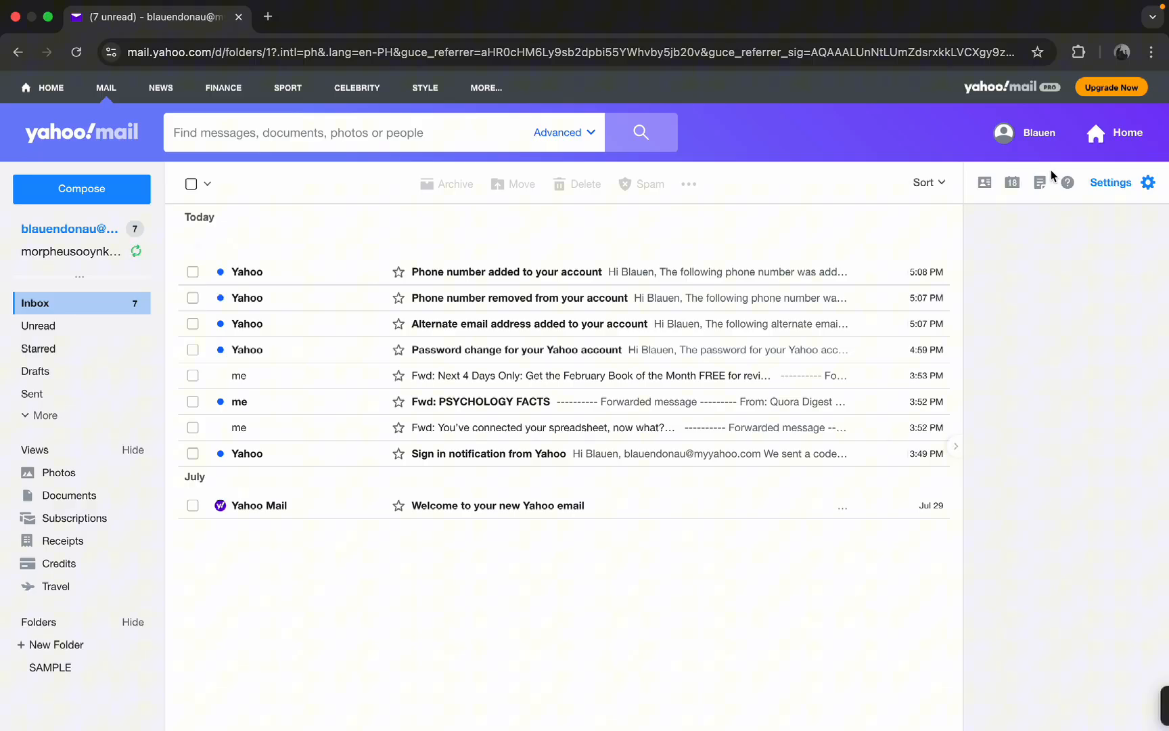
Step: Go to 'Account info' from the profile menu to reach the account overview
left_click(1036, 132)
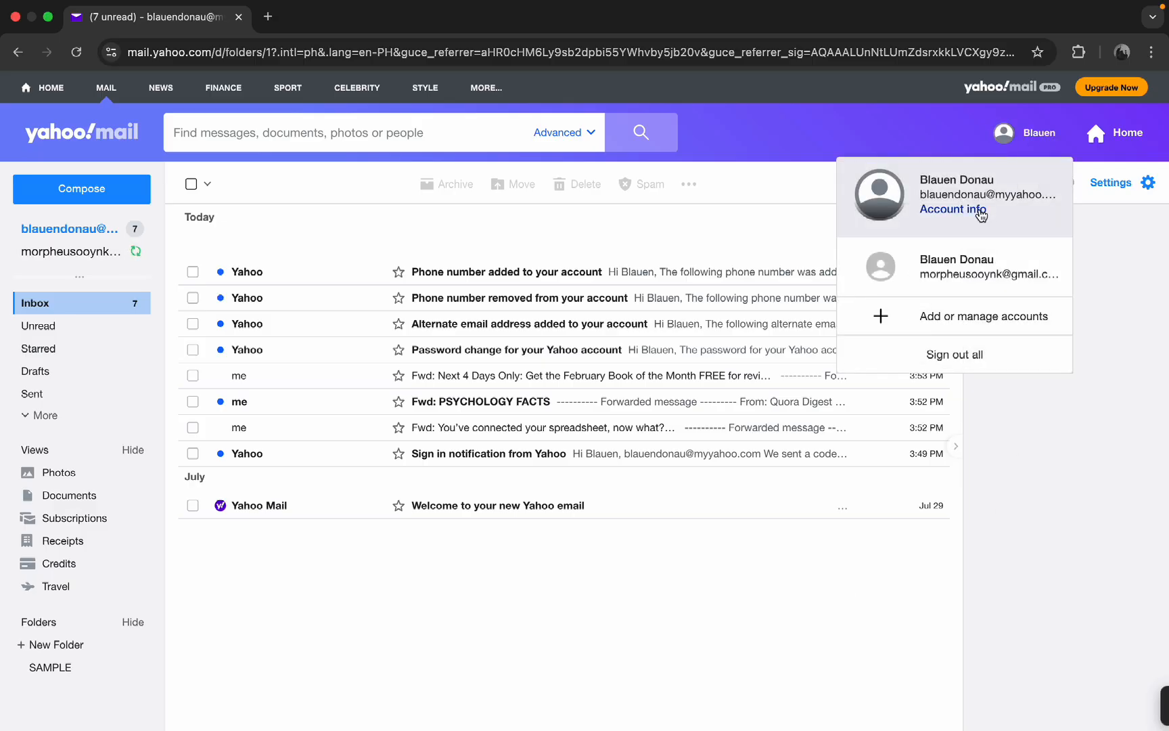
left_click(951, 210)
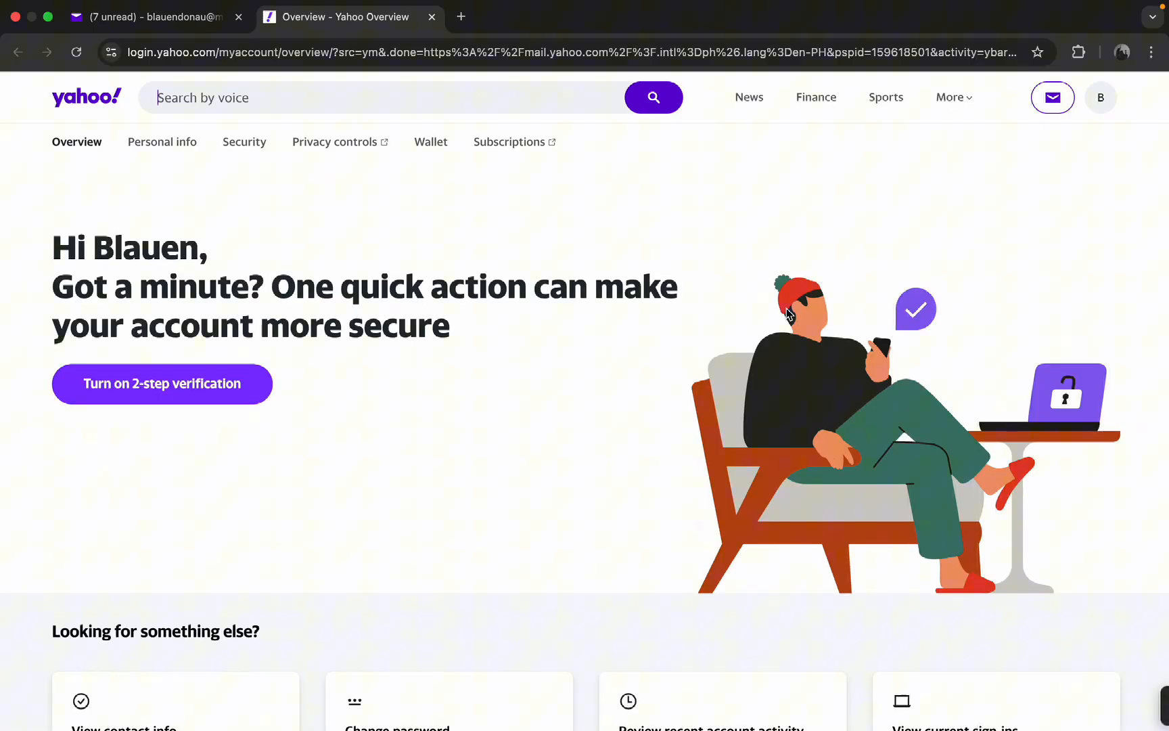
mouse_move(540, 369)
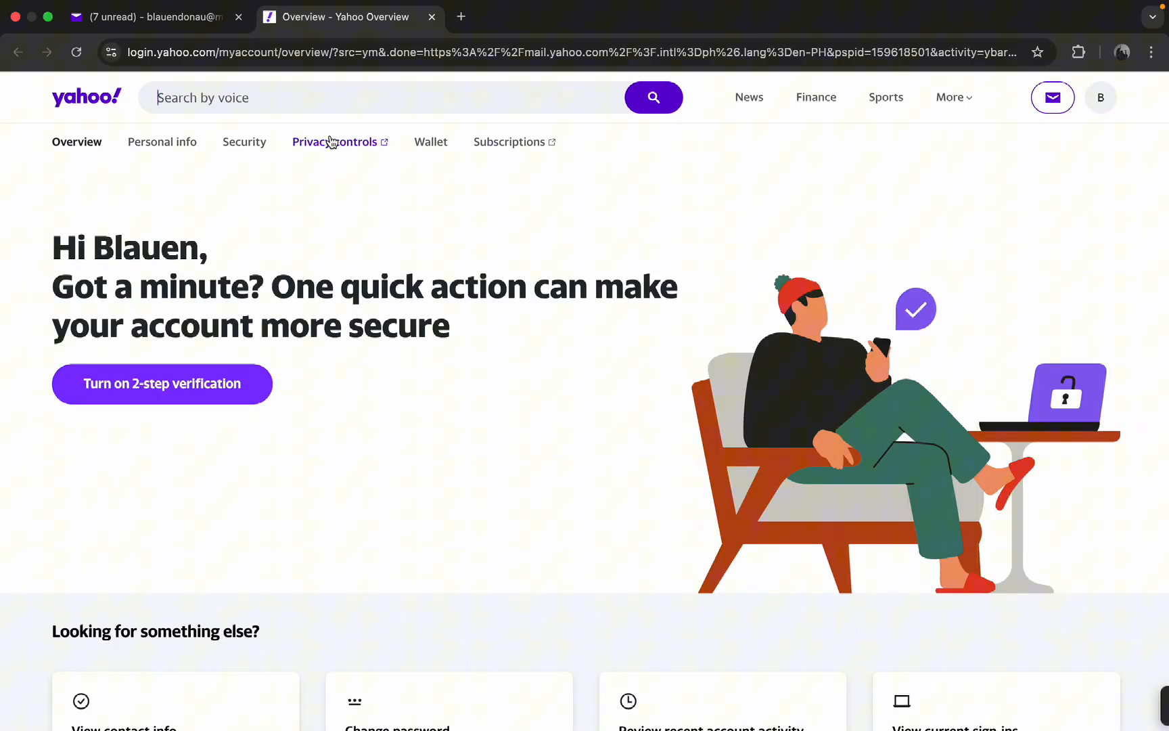
Step: Reach the 'Download your YAHOO Data' page via Privacy controls
left_click(335, 142)
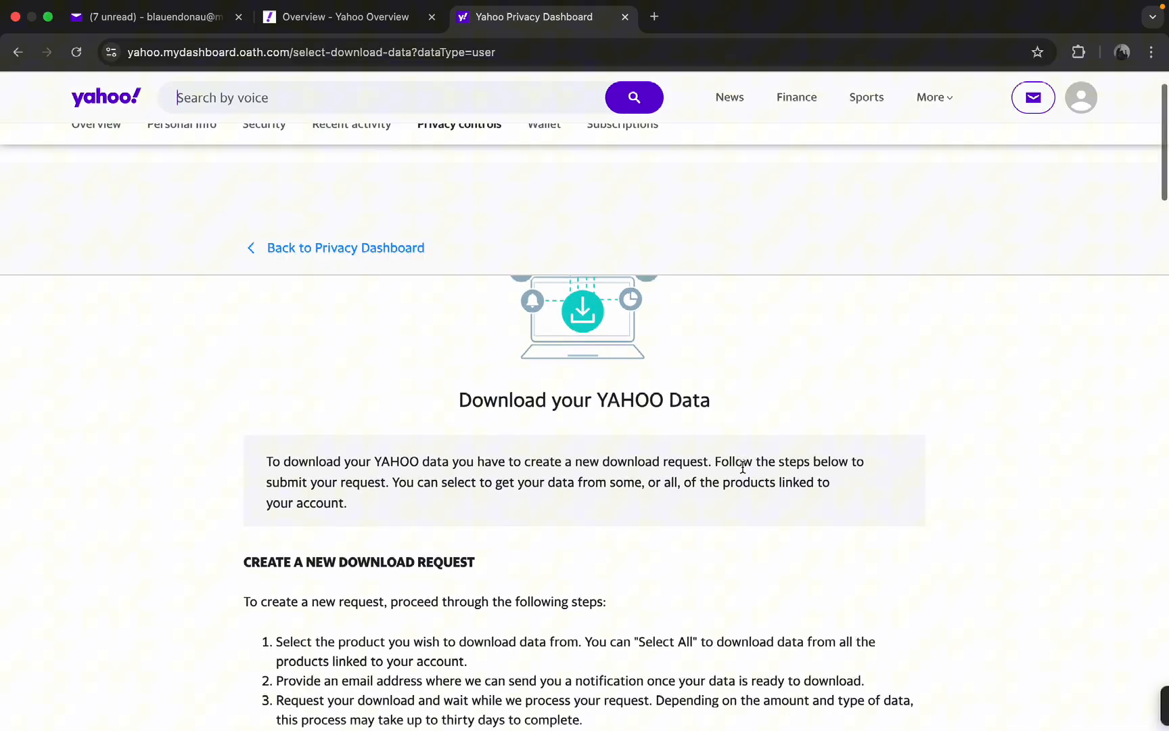
Step: Tick 'Select all' products and continue with 'Next' to the notification email step
scroll("down", 3)
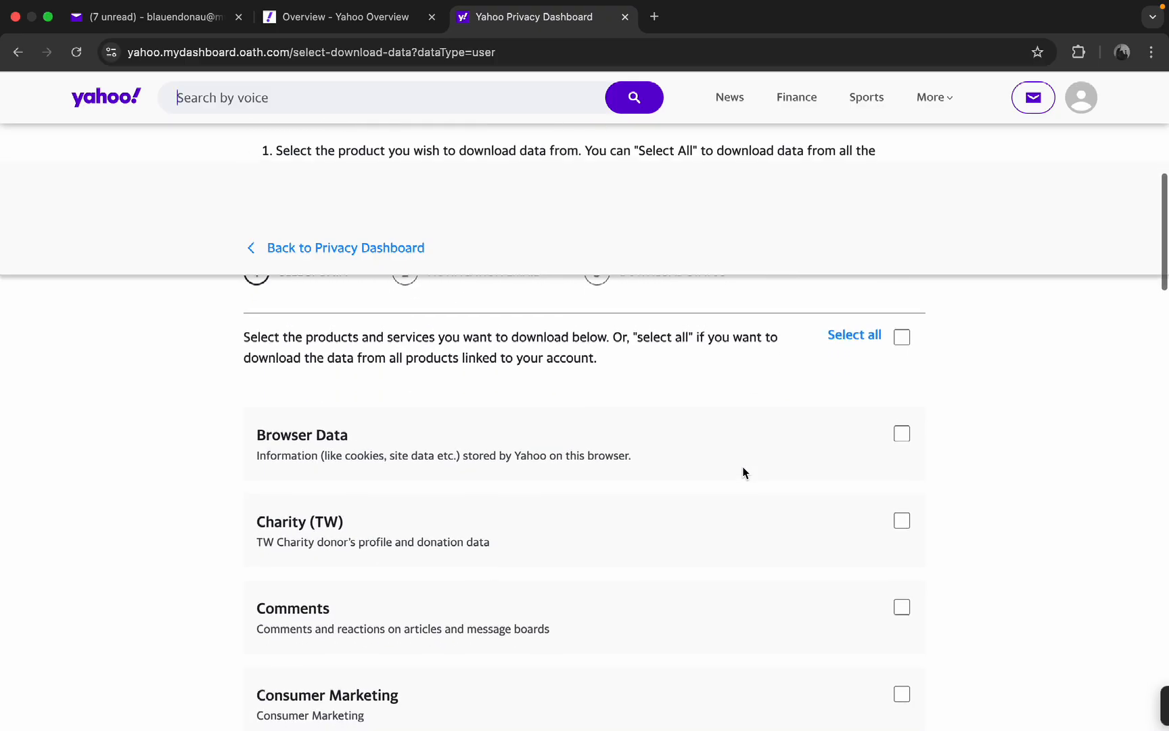
scroll("down", 3)
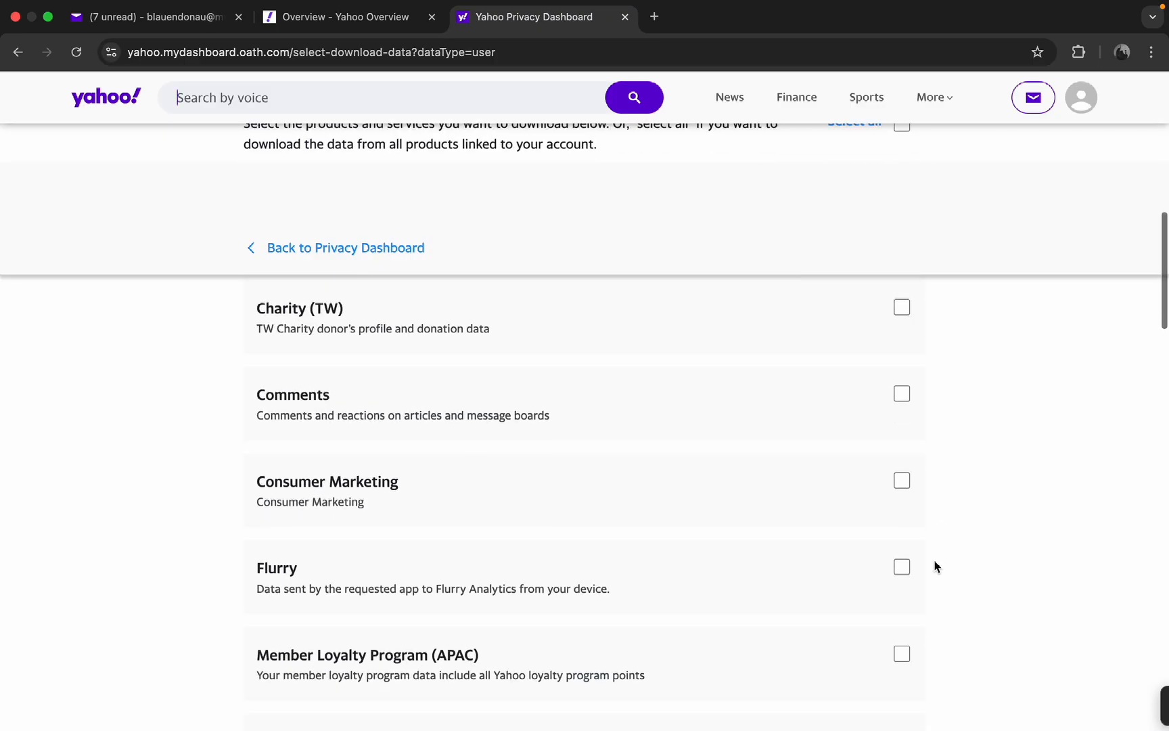
left_click(901, 432)
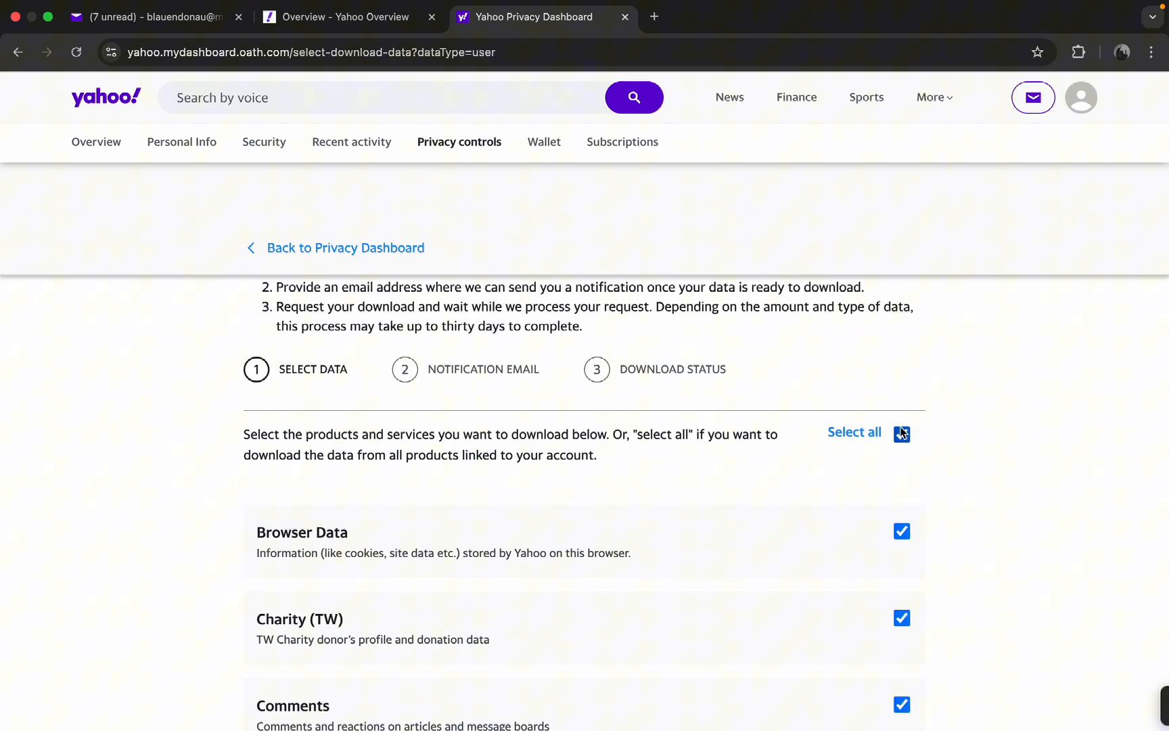
scroll("down", 3)
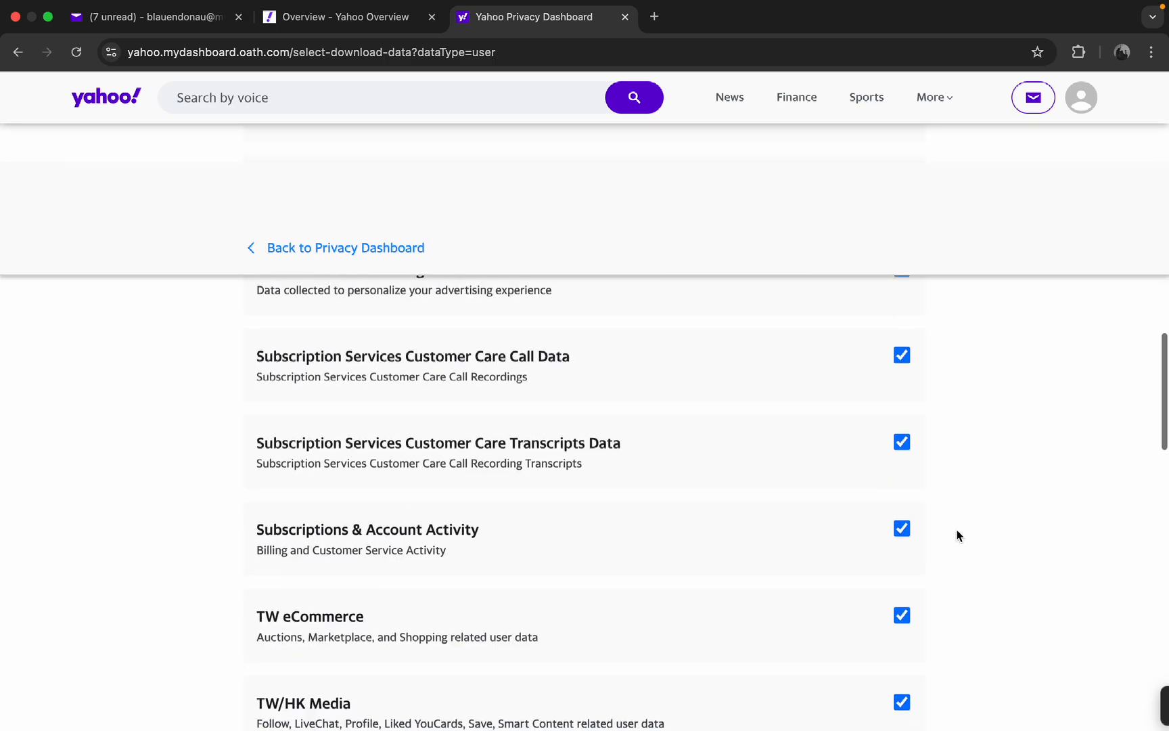
scroll("down", 3)
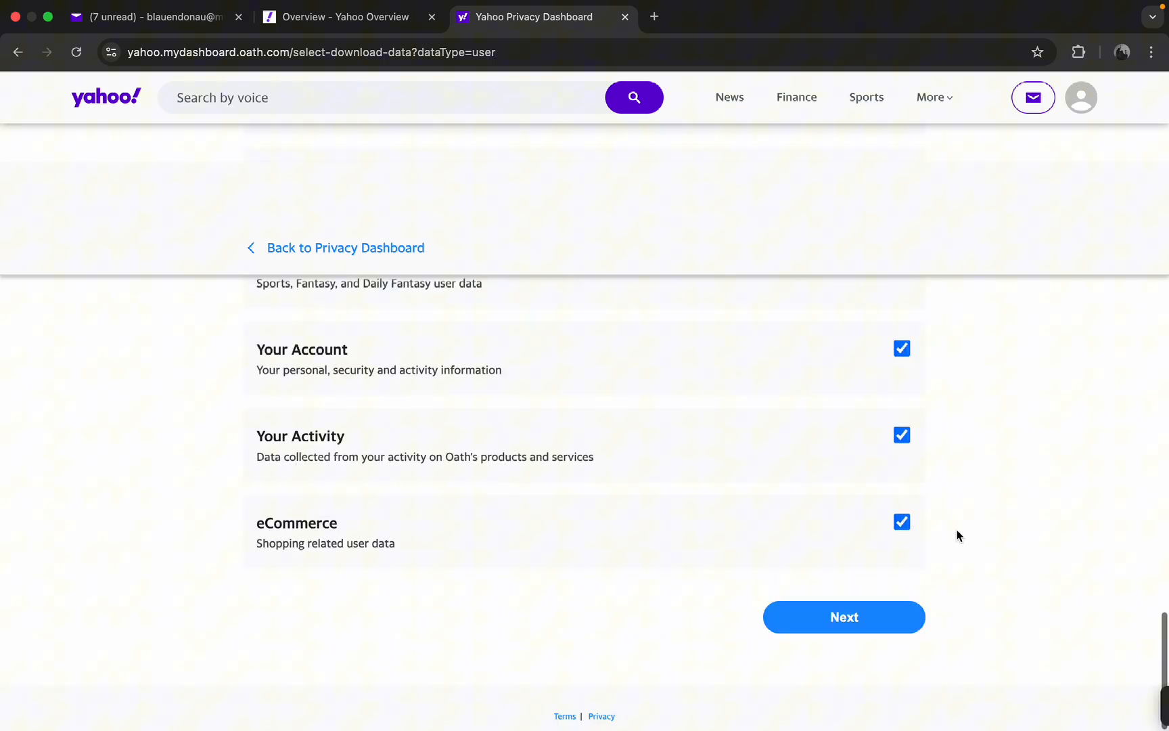
left_click(843, 616)
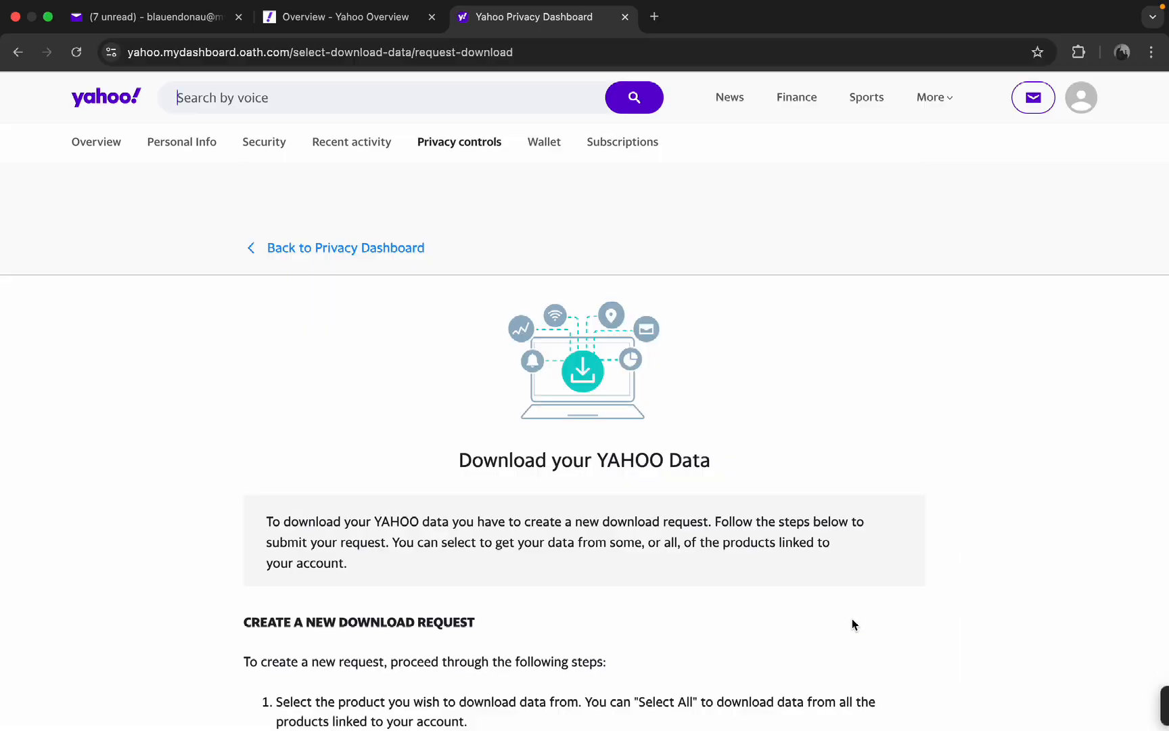
Step: Confirm 'Request Download', then 'Done' to return to privacy controls with the in-progress notice
scroll("down", 3)
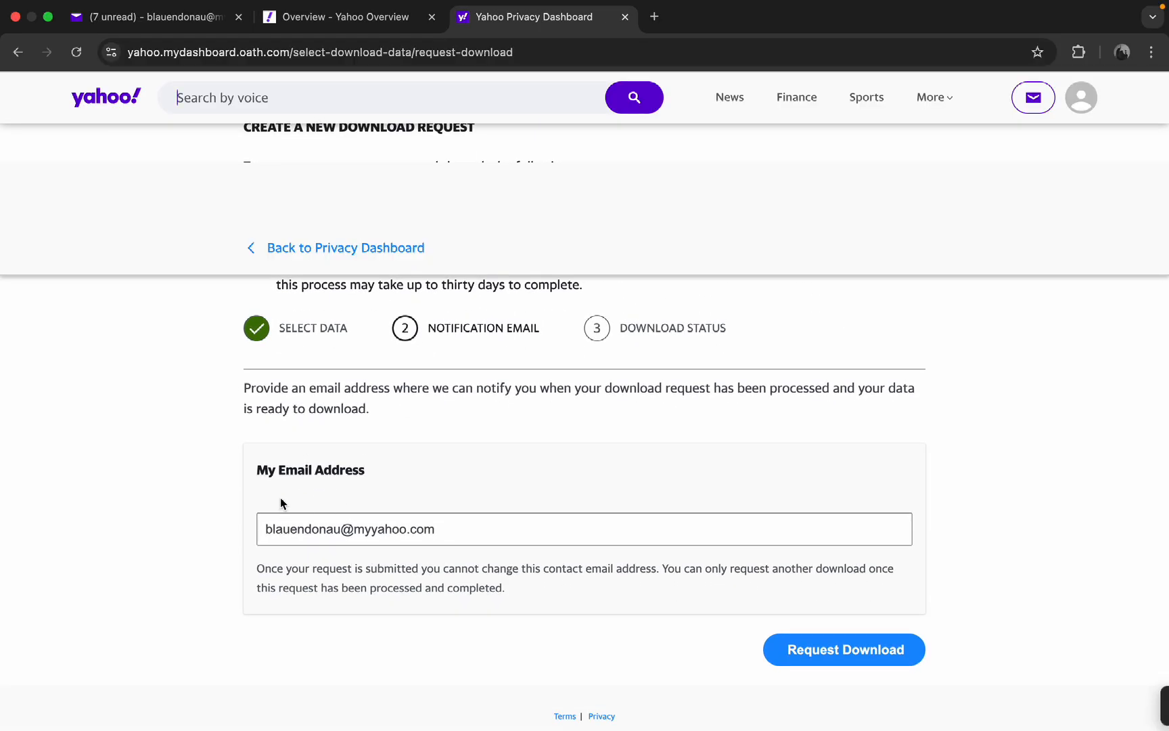
mouse_move(587, 502)
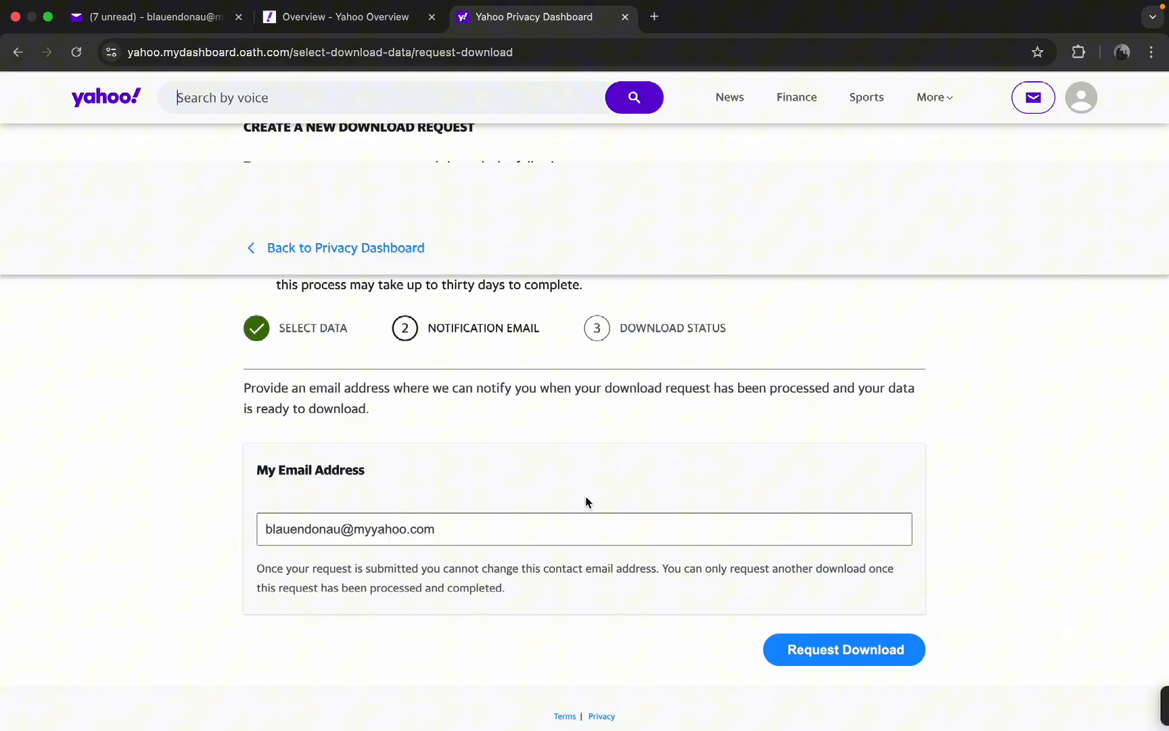
mouse_move(666, 558)
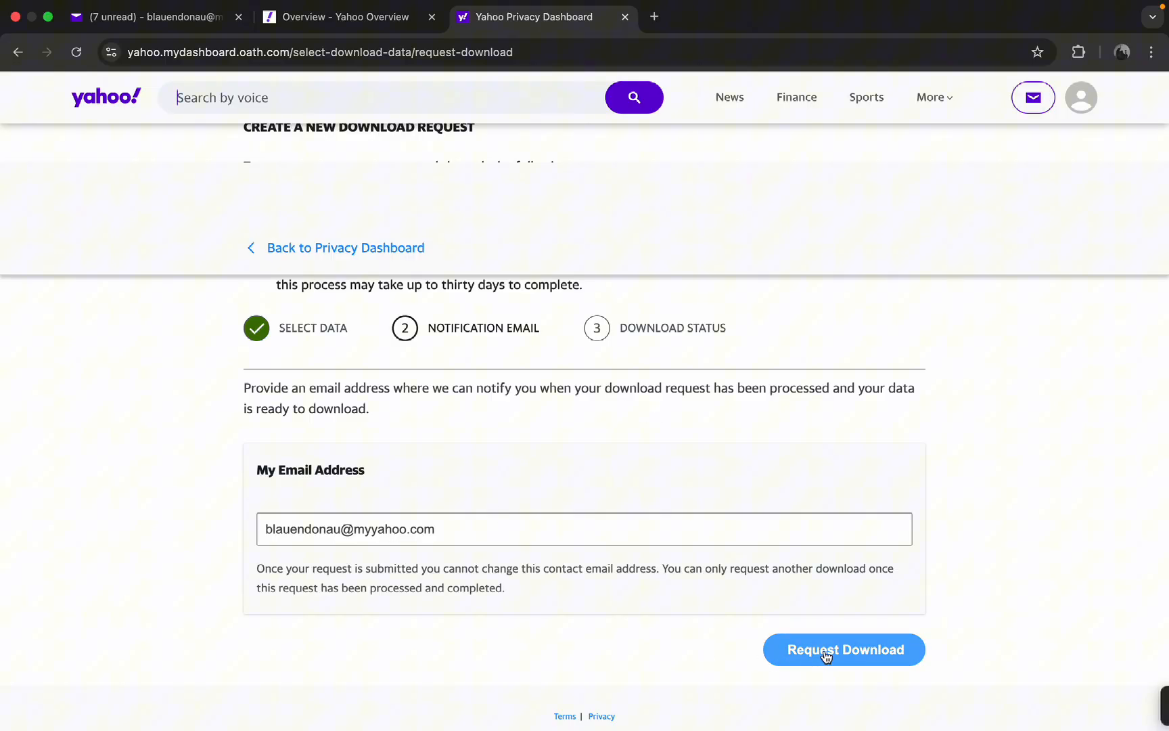
left_click(843, 649)
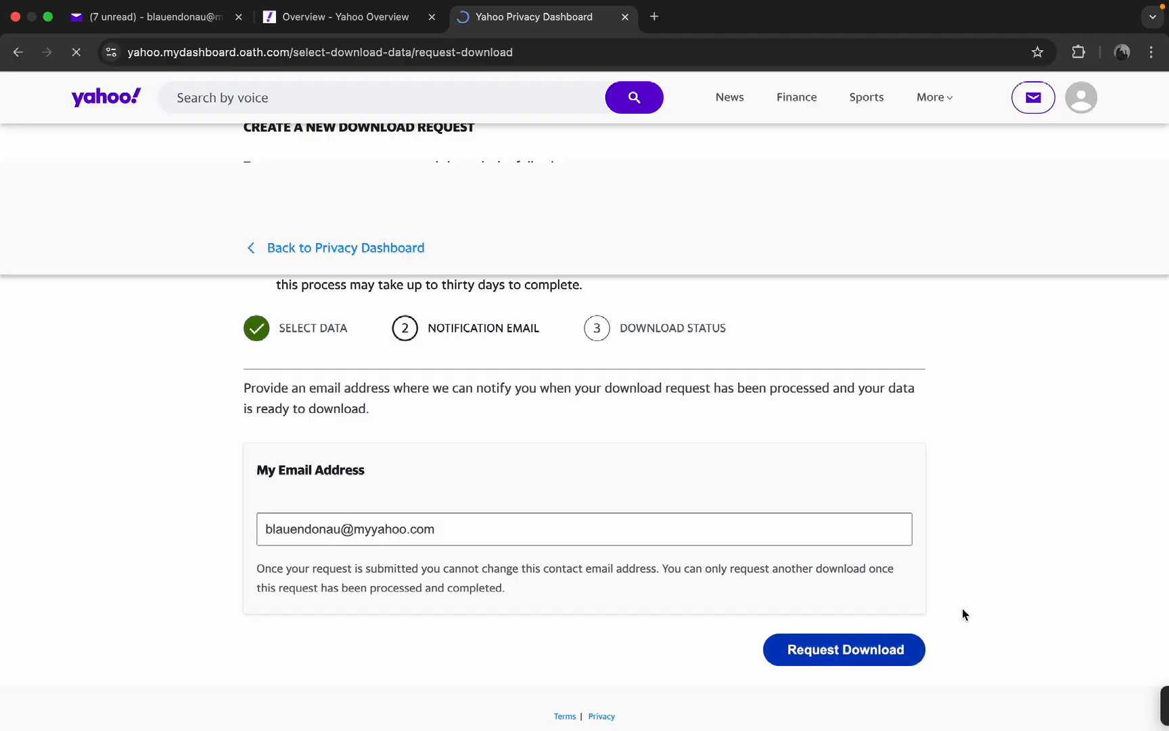
left_click(843, 649)
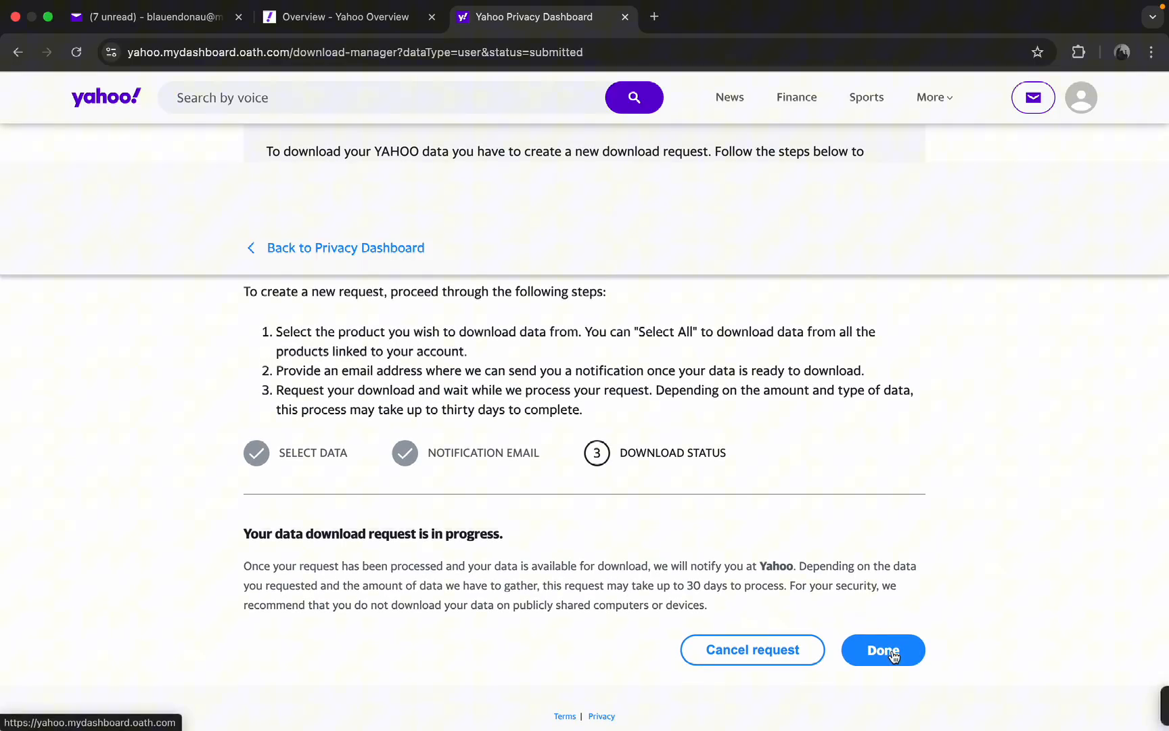
left_click(882, 649)
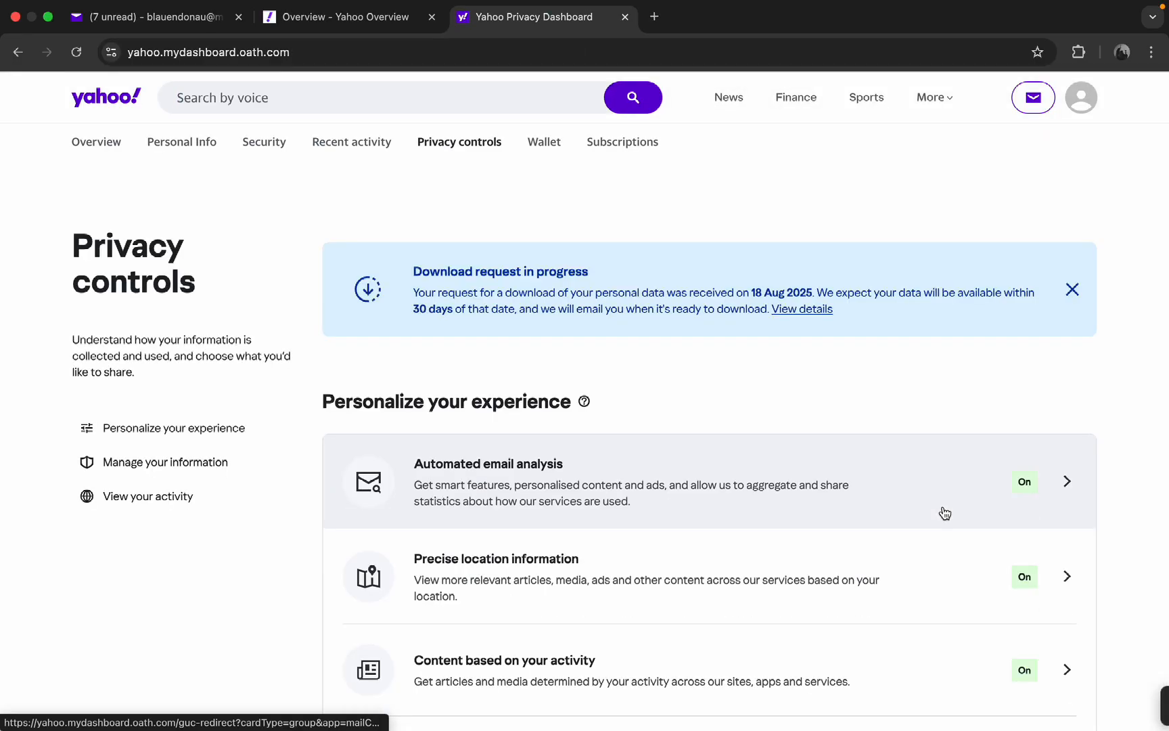
mouse_move(1091, 364)
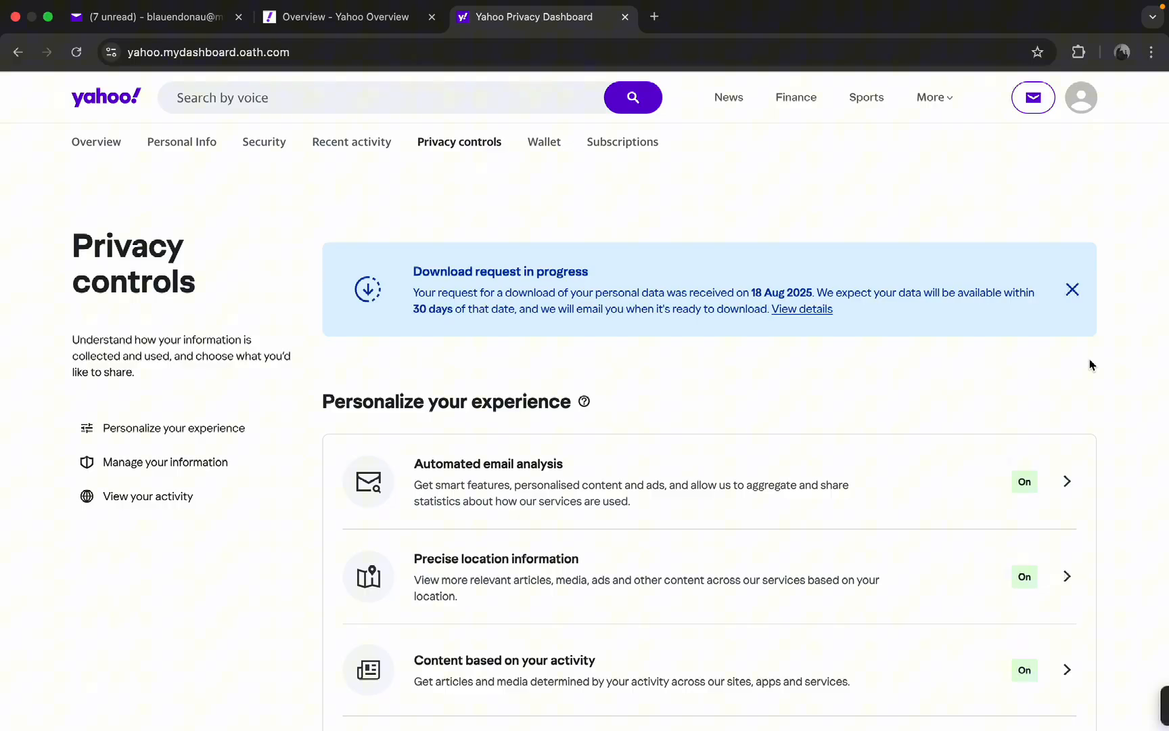